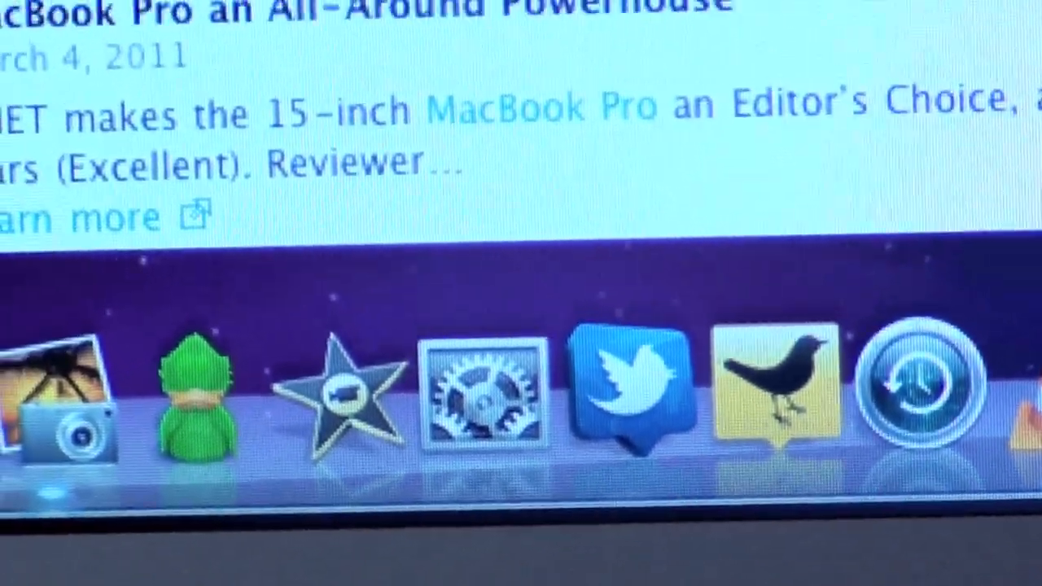
pyautogui.scroll(3)
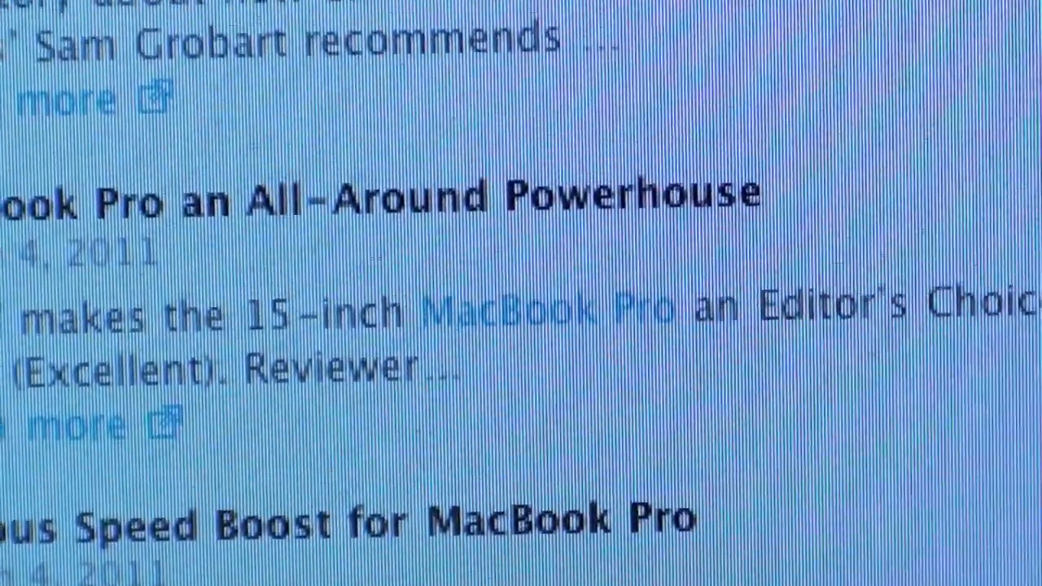
pyautogui.scroll(3)
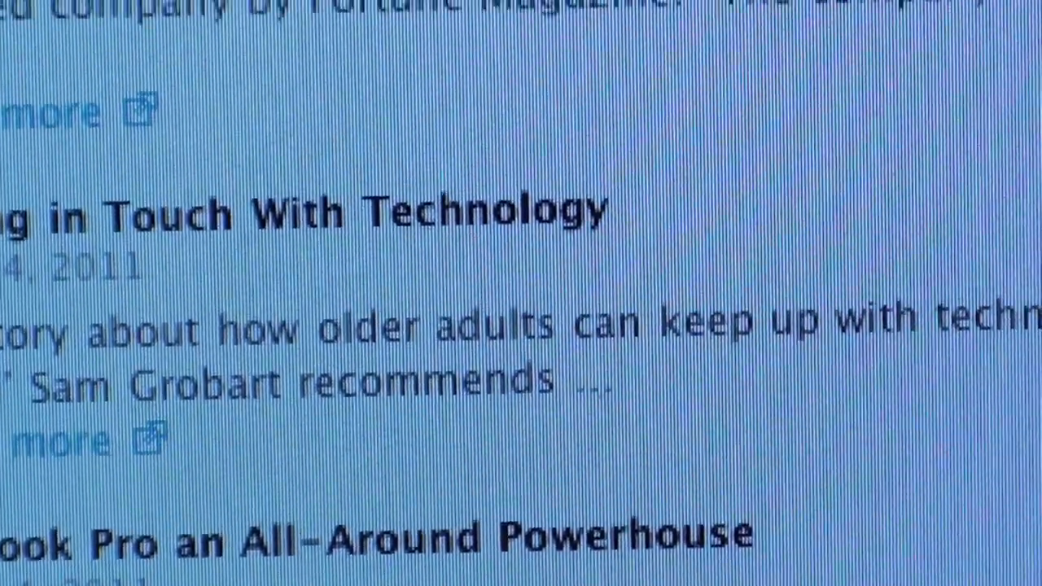
pyautogui.scroll(3)
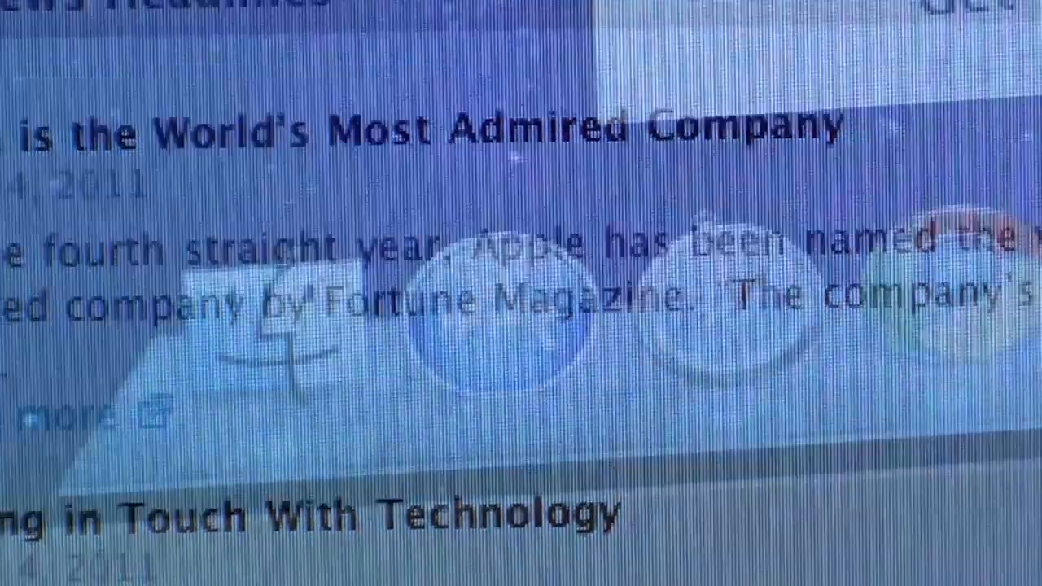